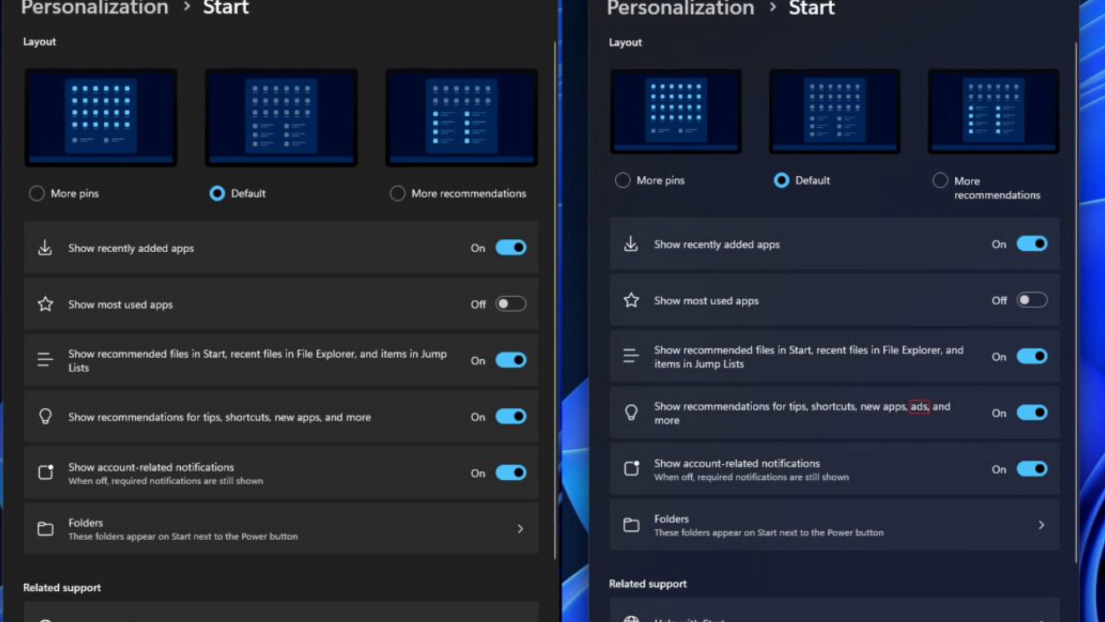
Right-click the promoted Opera Browser recommendation to show its feedback and removal options.
right_click(682, 449)
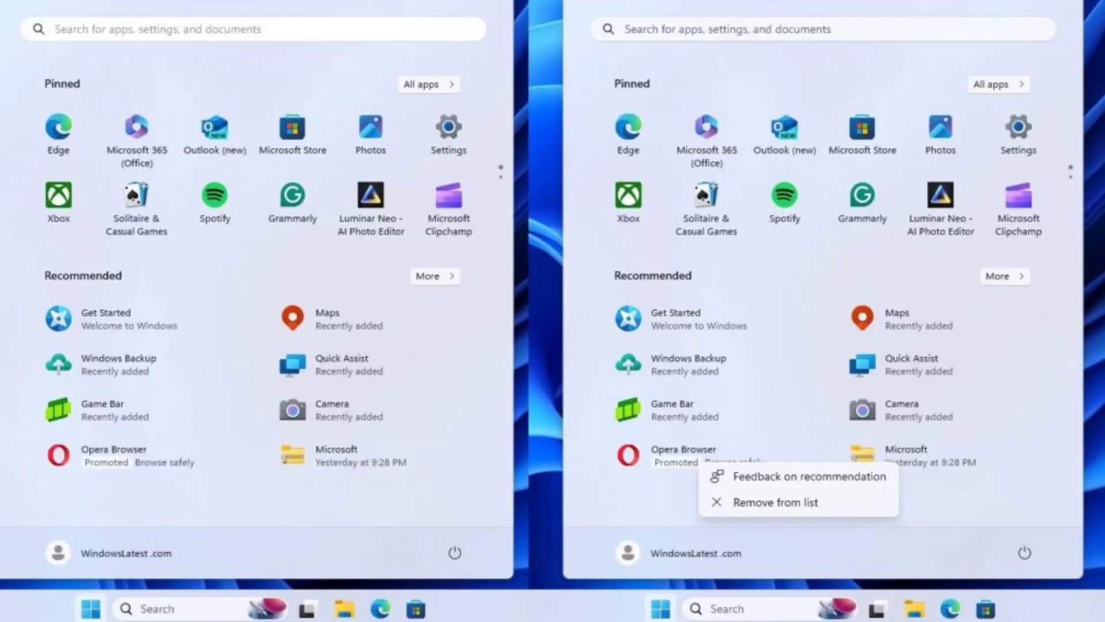